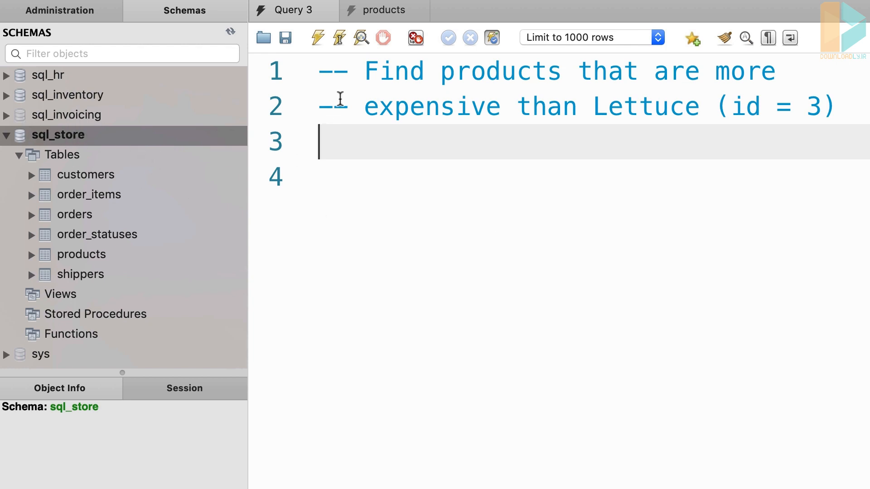
On line 4, write 'SELECT * FROM products WHERE unit_price >' followed by an open parenthesis
left_click_drag(364, 71, 773, 71)
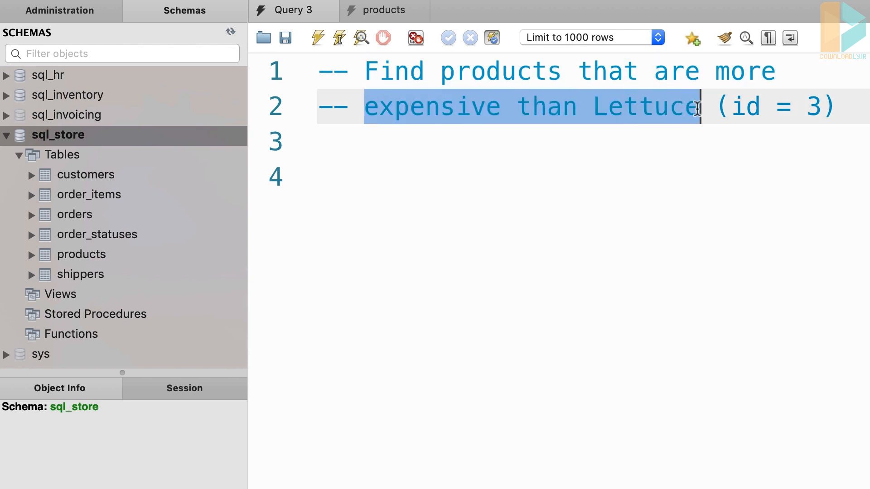
left_click(748, 140)
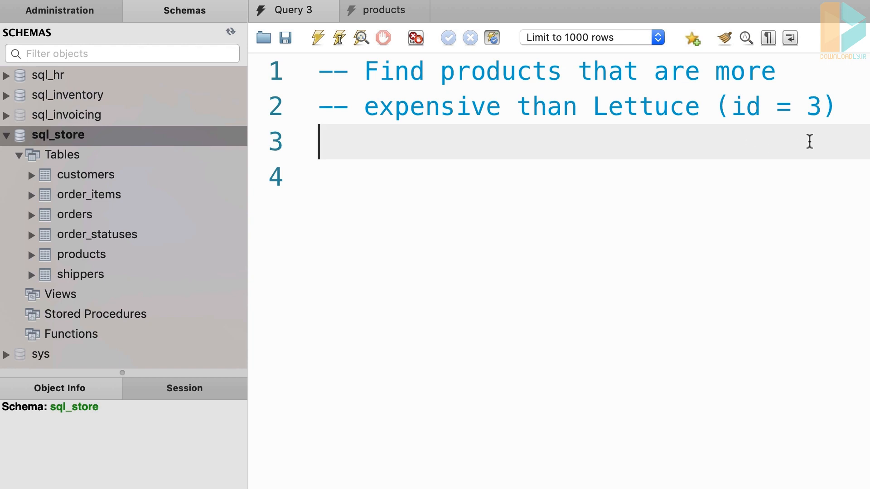
type("SELET")
type("FROM pro")
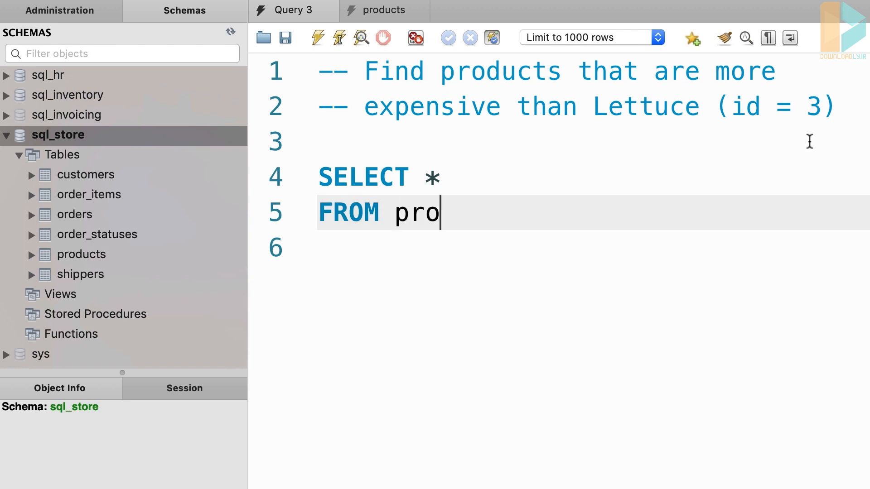
type("ducts")
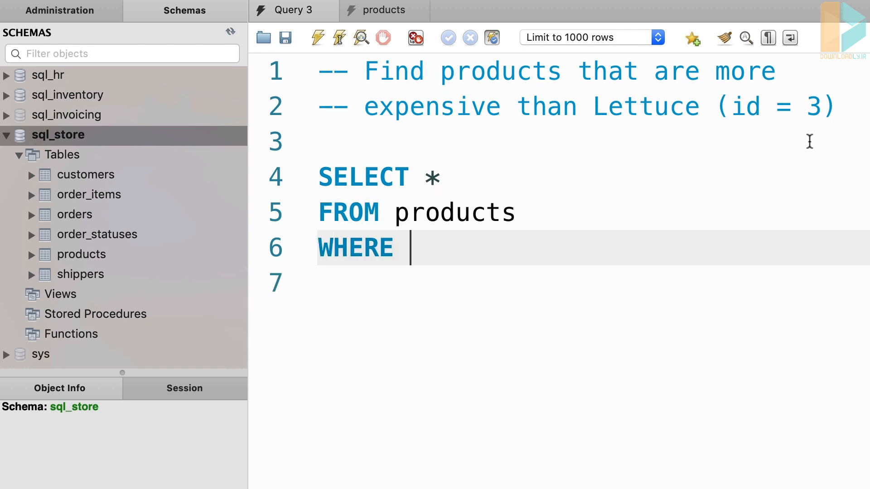
type("unit_price >")
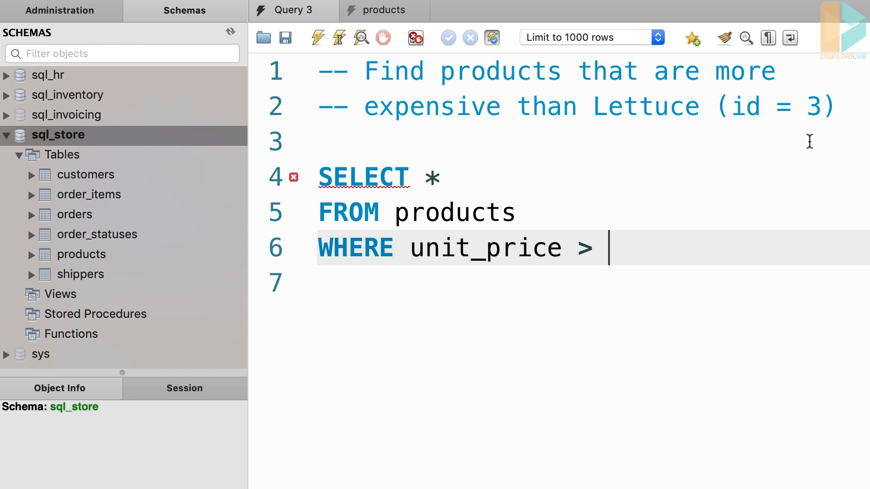
type("(")
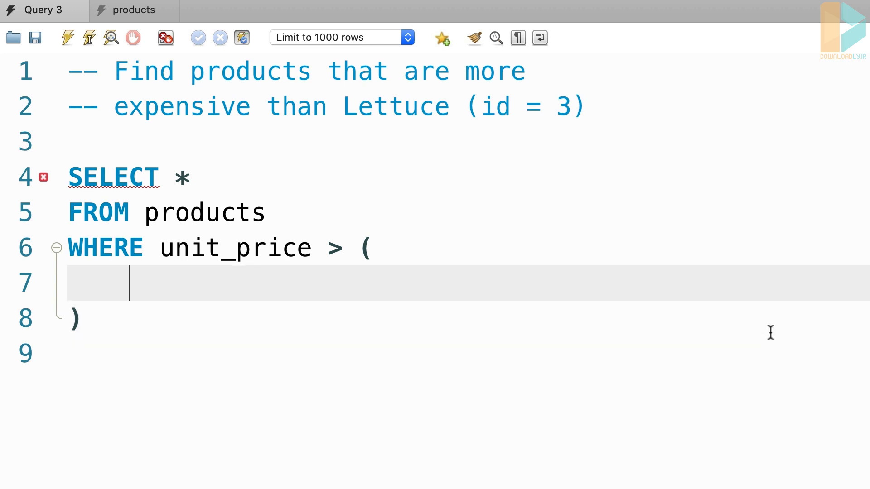
Inside the parentheses, write 'SELECT unit_price FROM products WHERE product_id = 3'
type("S")
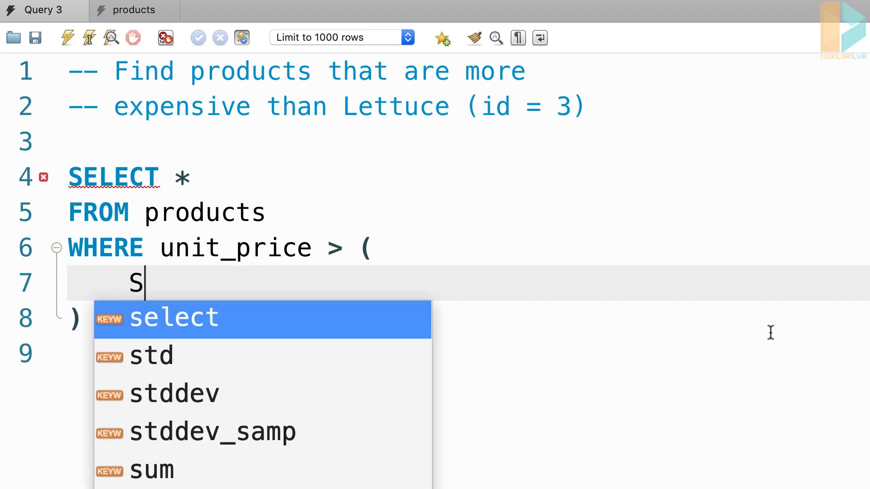
type("ELECT unit_")
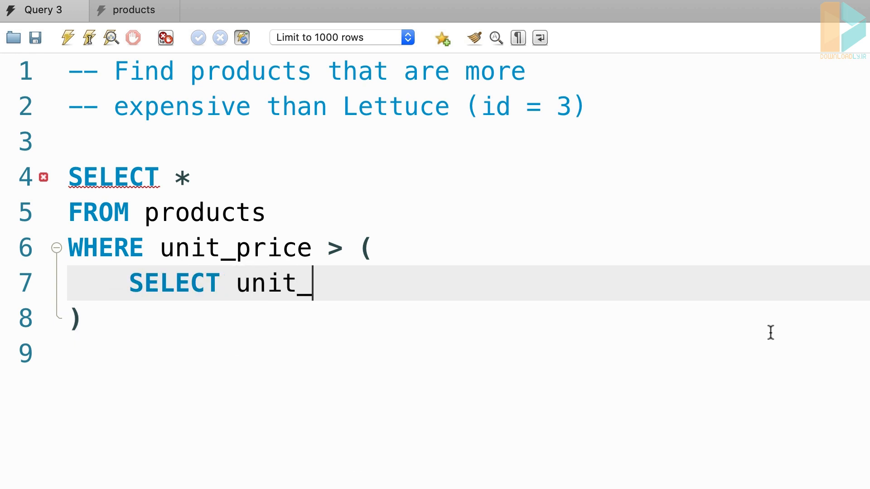
type("price")
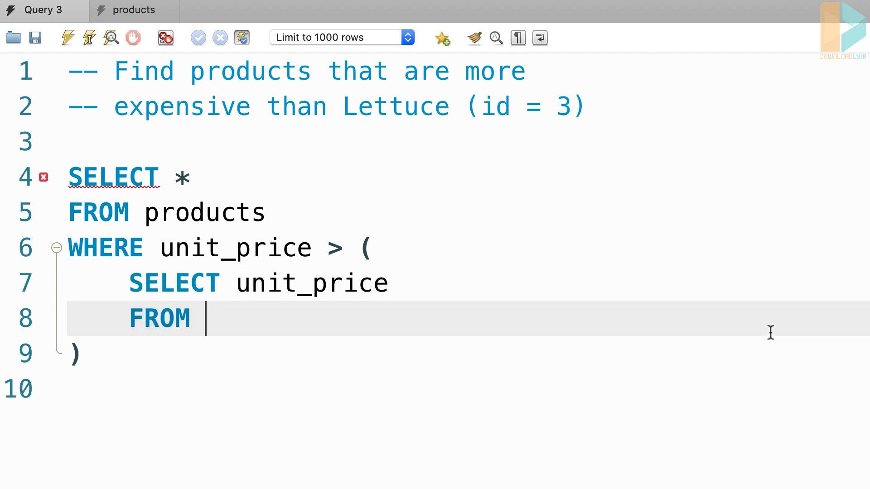
type("products")
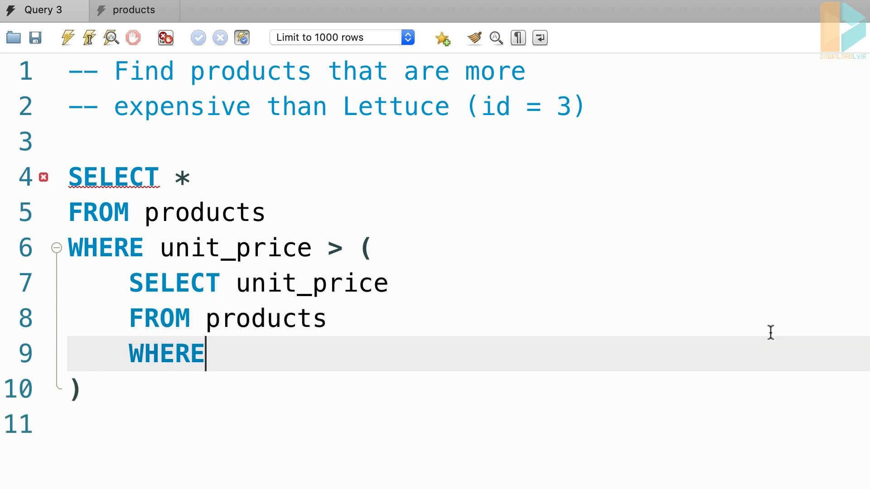
type("product_id")
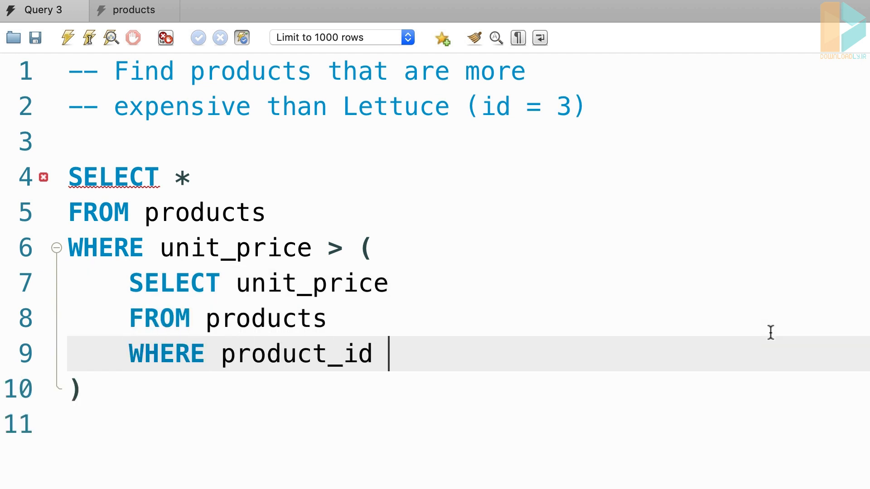
type("= 3")
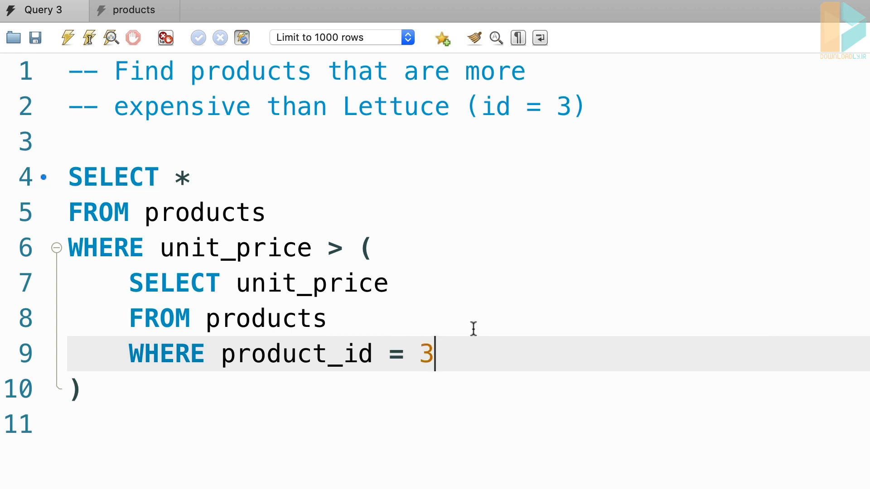
Execute the nested query for products priced above product 3's unit_price
left_click_drag(435, 354, 78, 388)
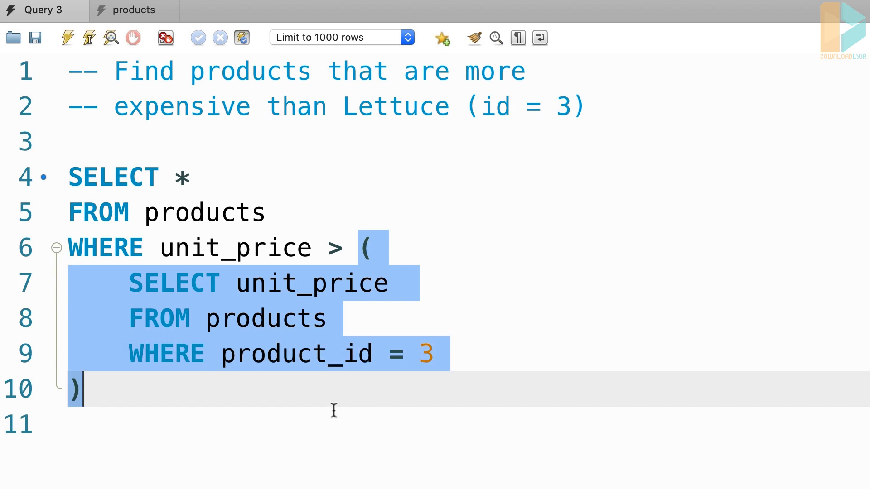
mouse_move(305, 453)
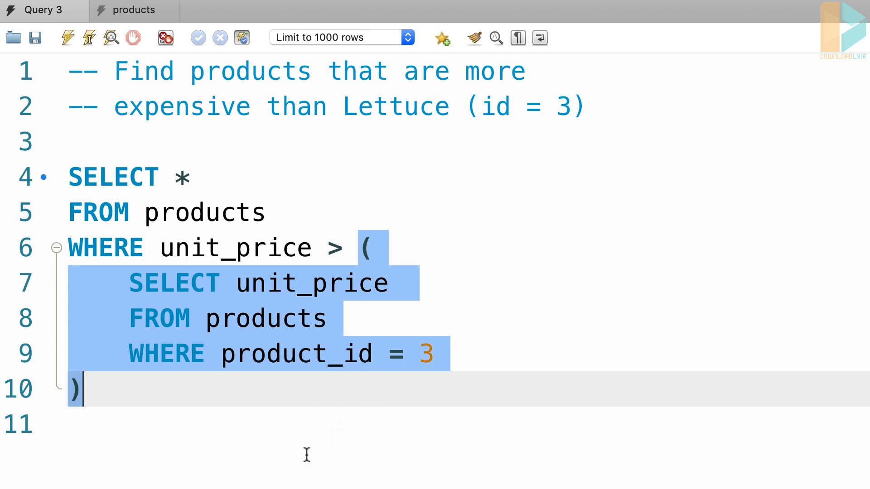
mouse_move(344, 373)
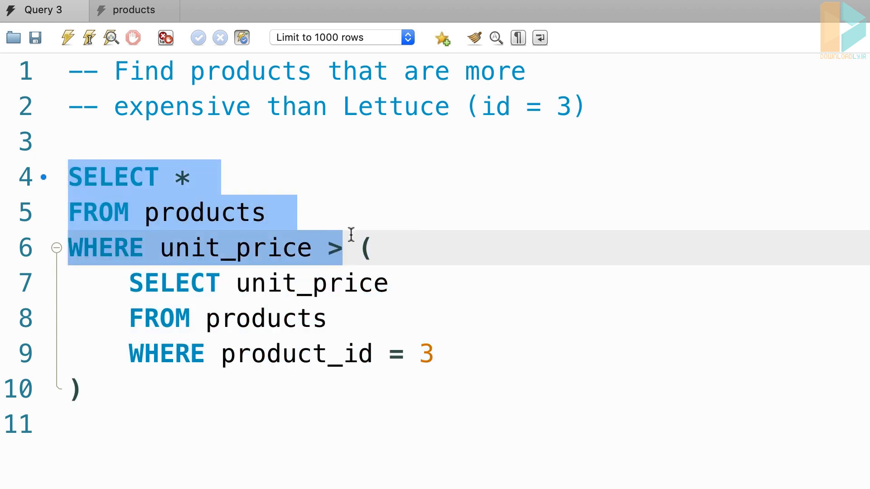
left_click(361, 247)
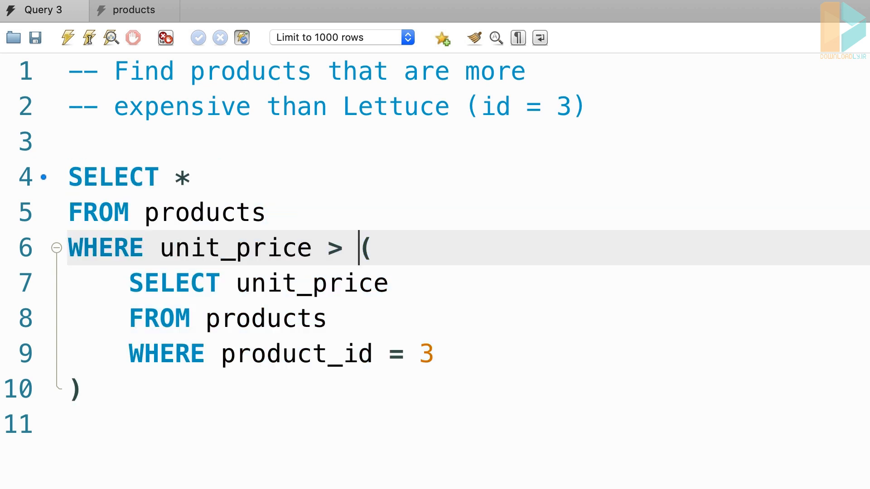
left_click(66, 37)
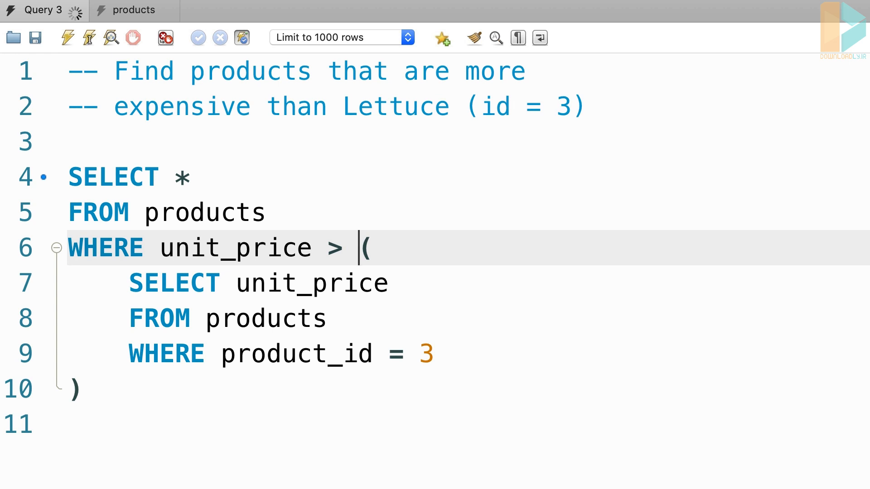
left_click(67, 37)
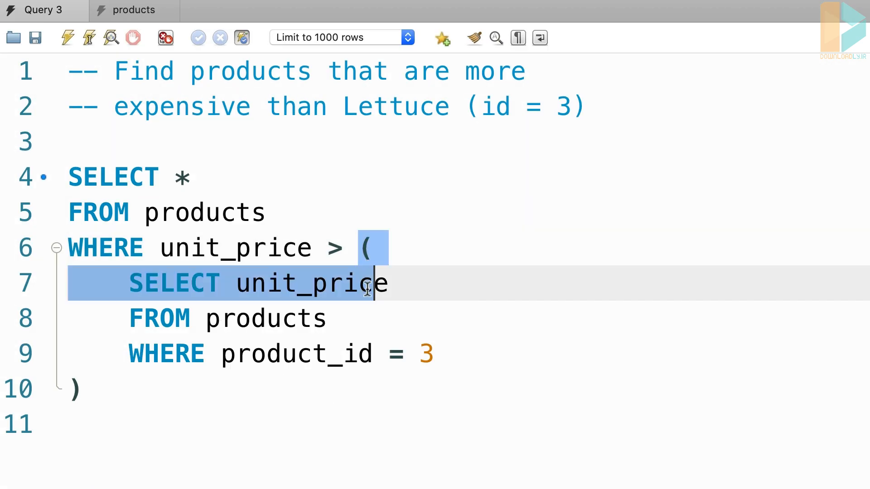
left_click_drag(376, 283, 81, 388)
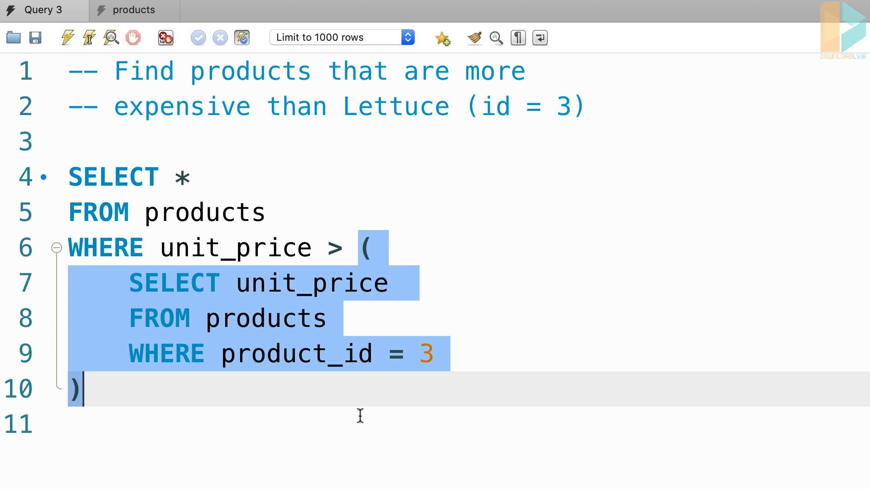
mouse_move(39, 256)
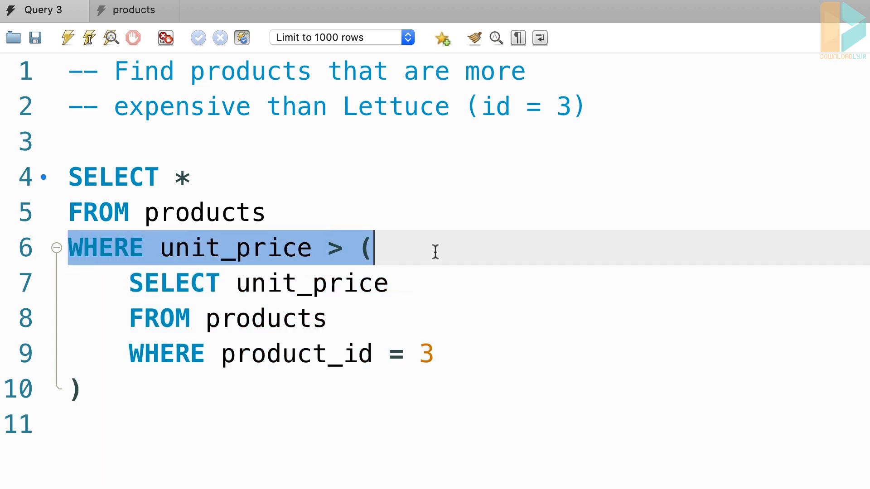
mouse_move(178, 210)
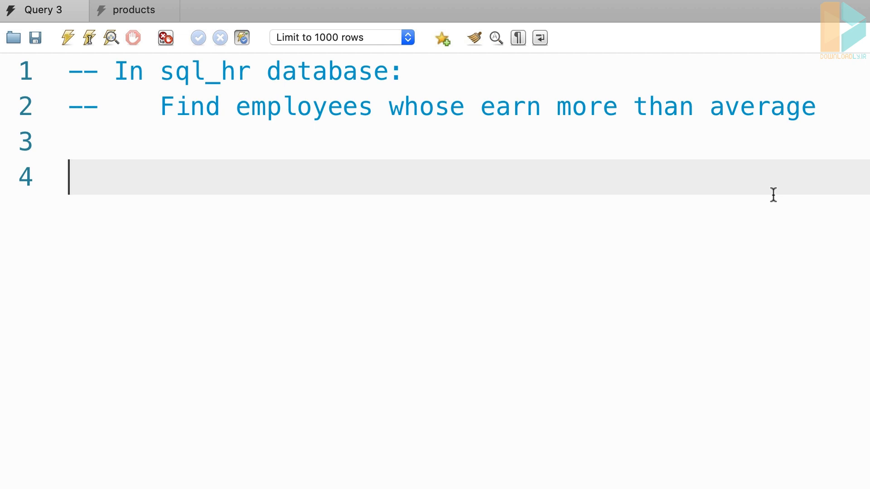
Start line 3 of the new sql_hr employees exercise with 'USE'
type("USE")
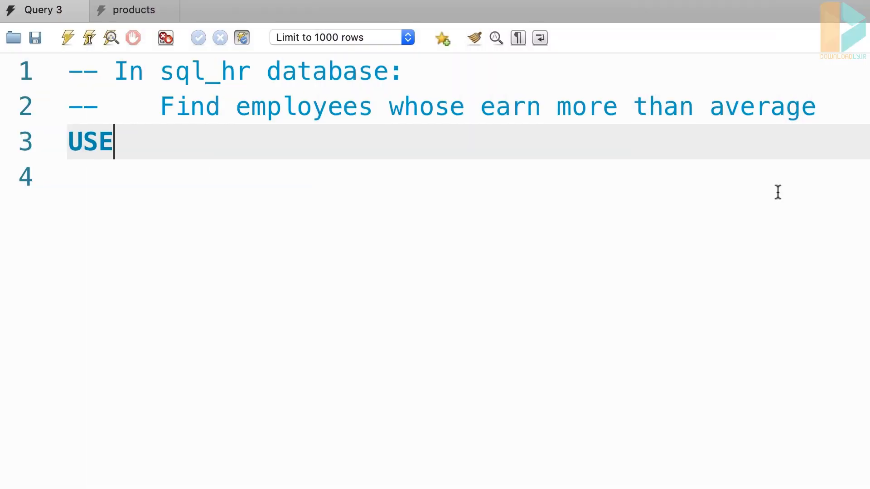
Write 'USE sql_hr;' and 'SELECT * FROM employees WHERE salary >' with an open parenthesis
type("sql_hr")
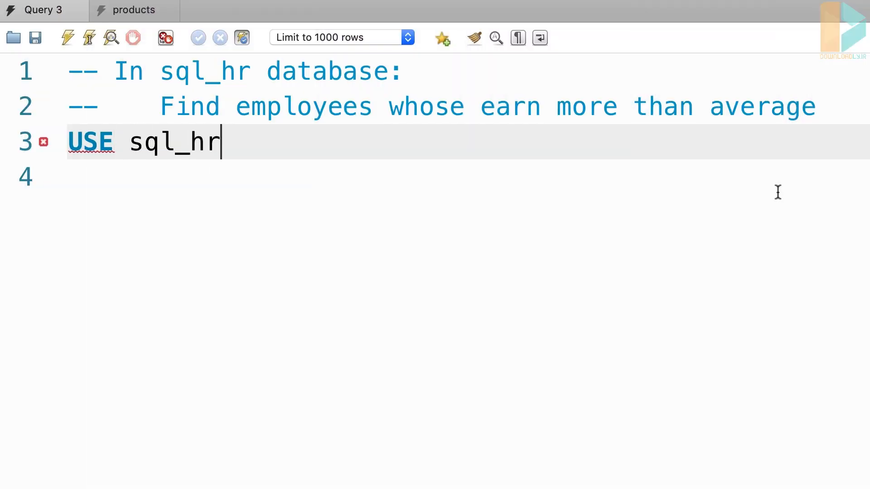
type(";")
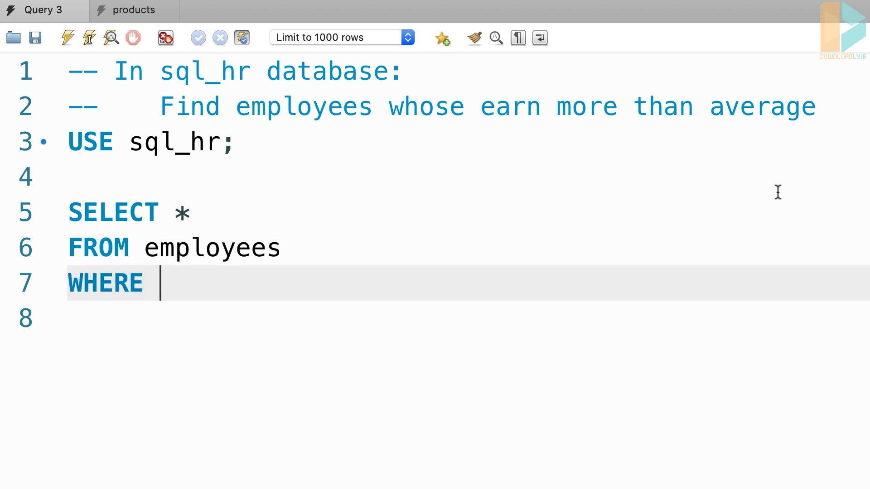
type("salary >")
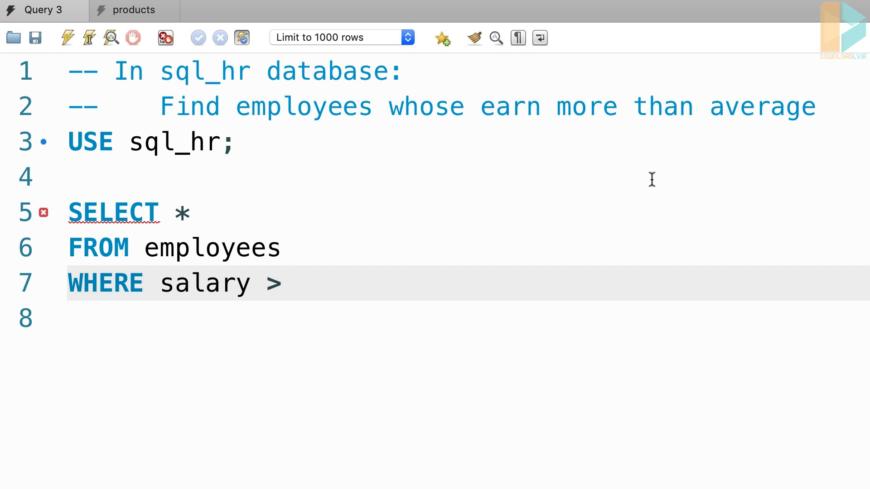
double_click(763, 107)
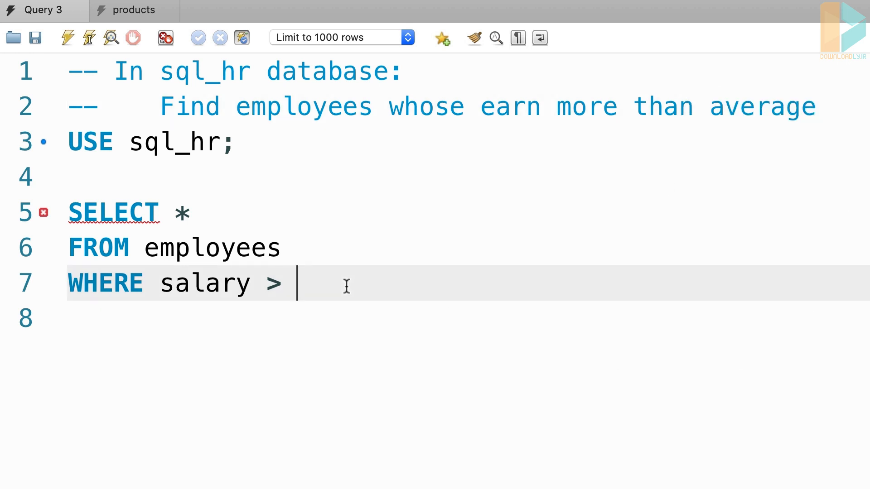
type("(")
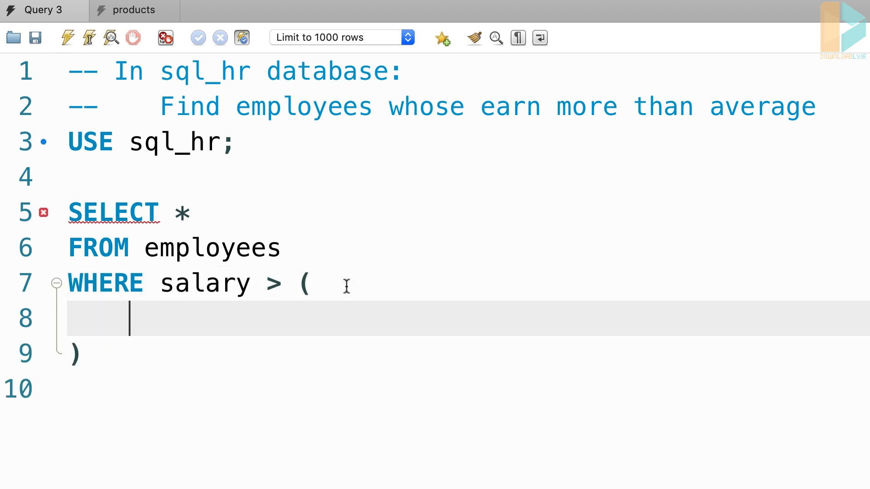
Fill the parentheses with 'SELECT AVG(salary) FROM employees'
type("SELECT")
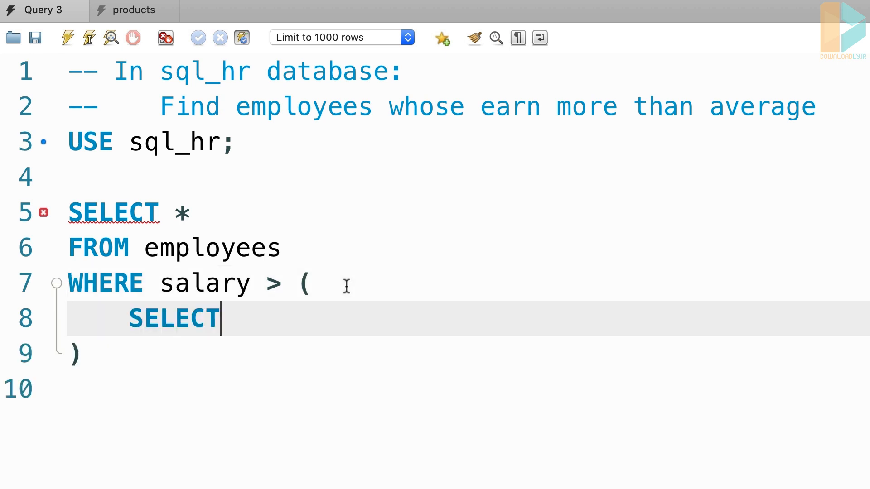
type("AVG(salary")
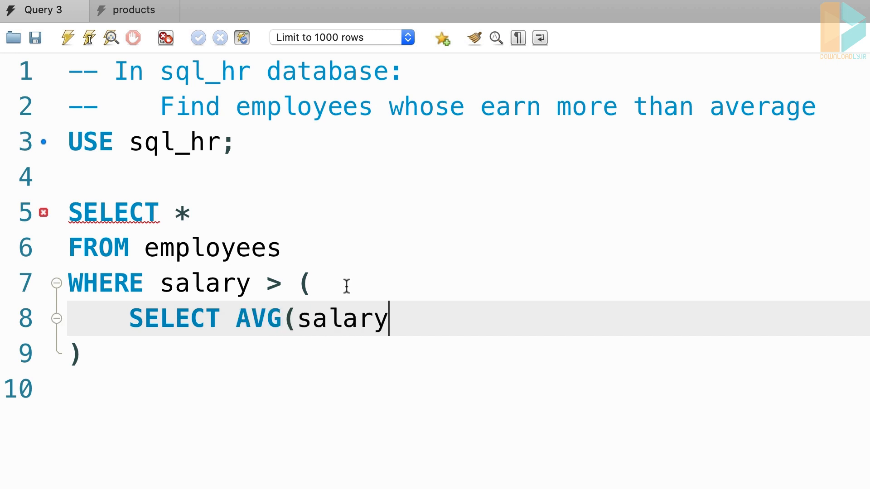
type(")")
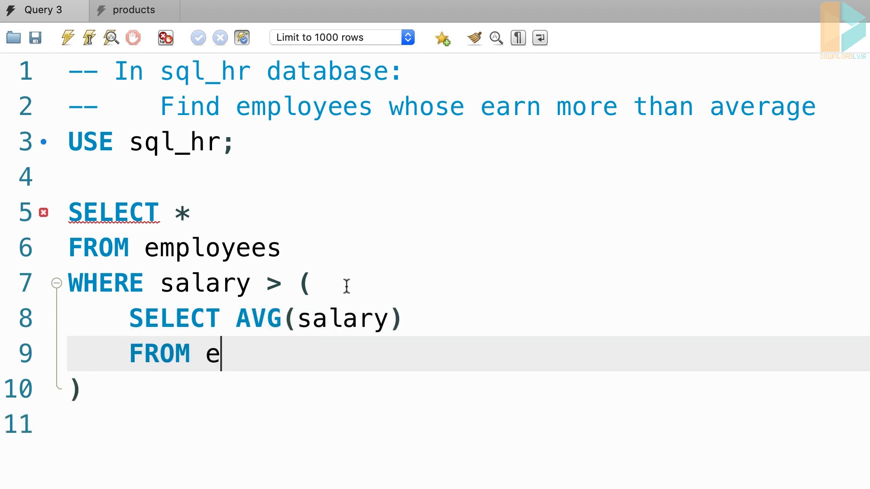
type("mployees")
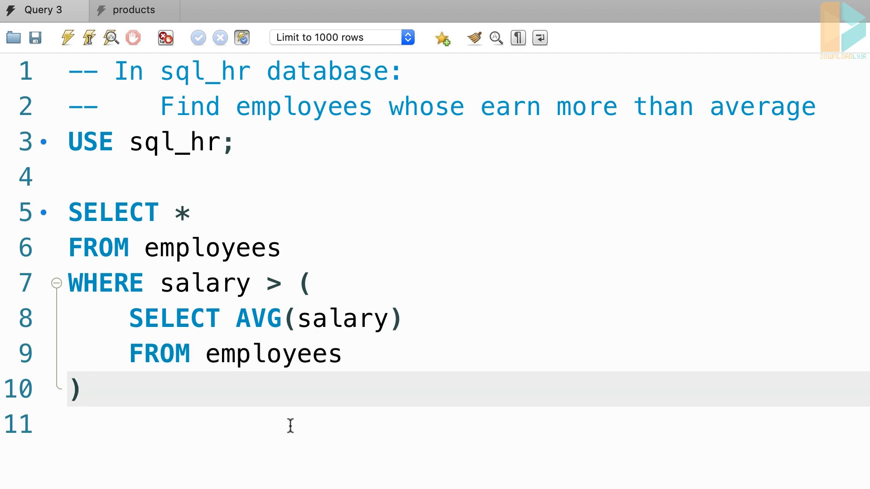
Execute the above-average salary query to show the employees Result Grid
left_click(67, 38)
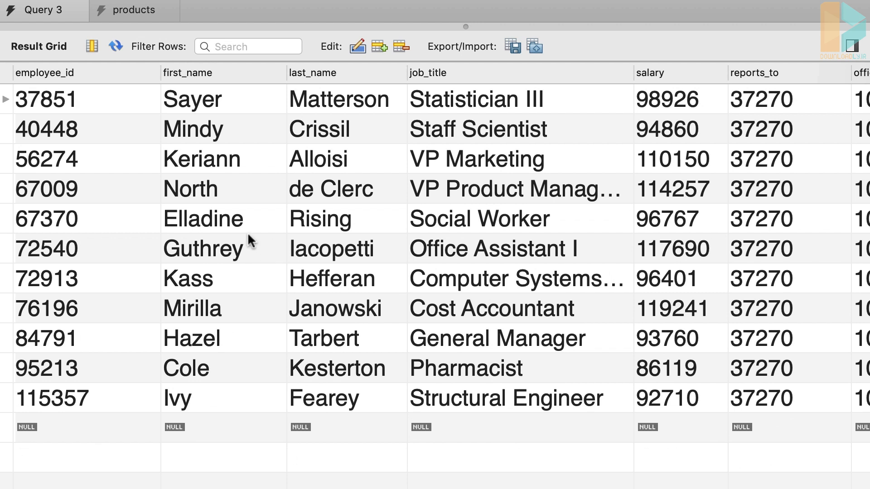
mouse_move(420, 224)
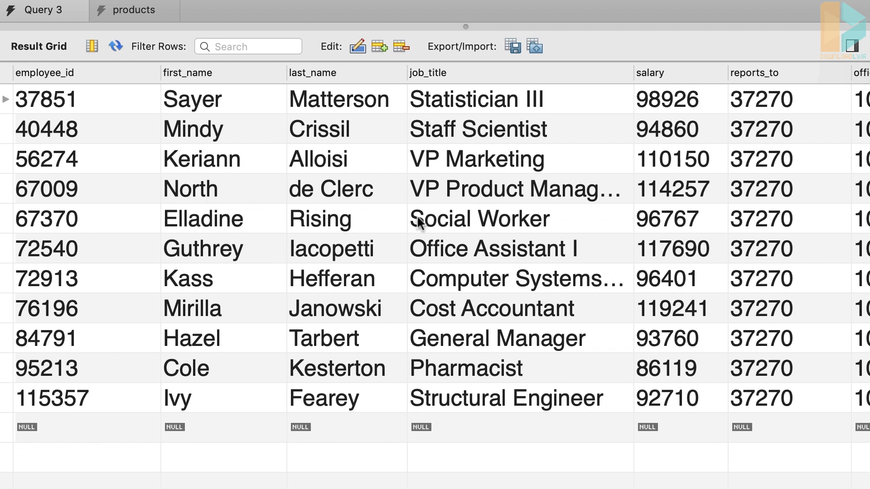